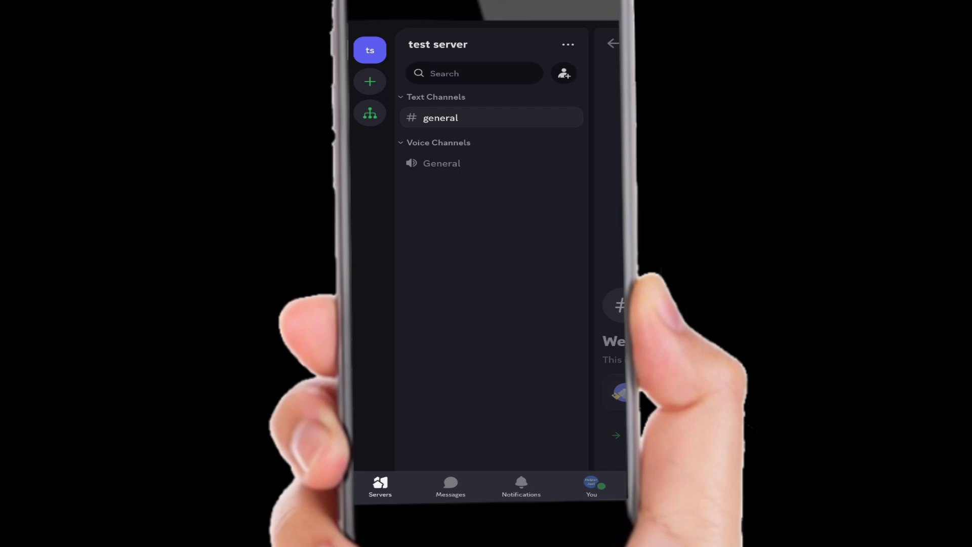
Step: Go to the You profile tab and open the Account settings page
left_click(591, 486)
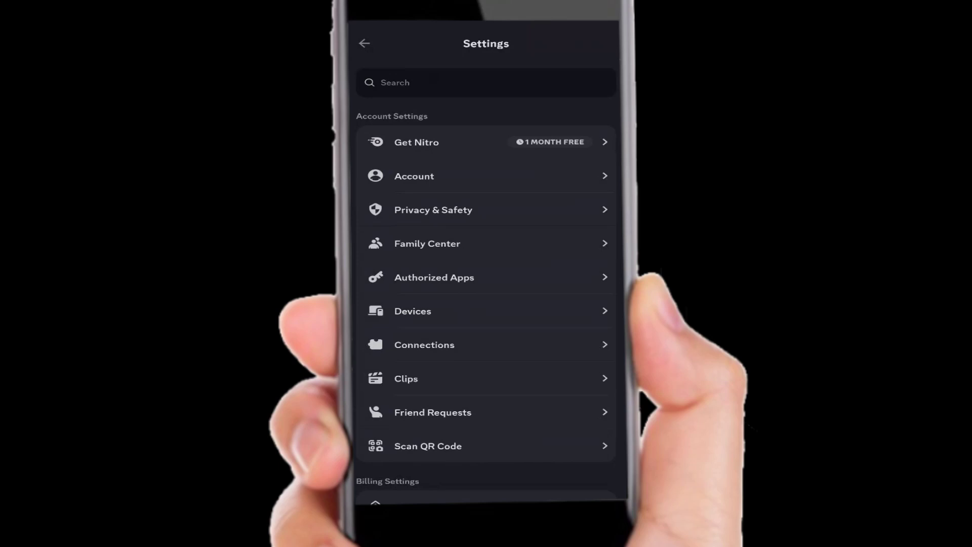
left_click(415, 177)
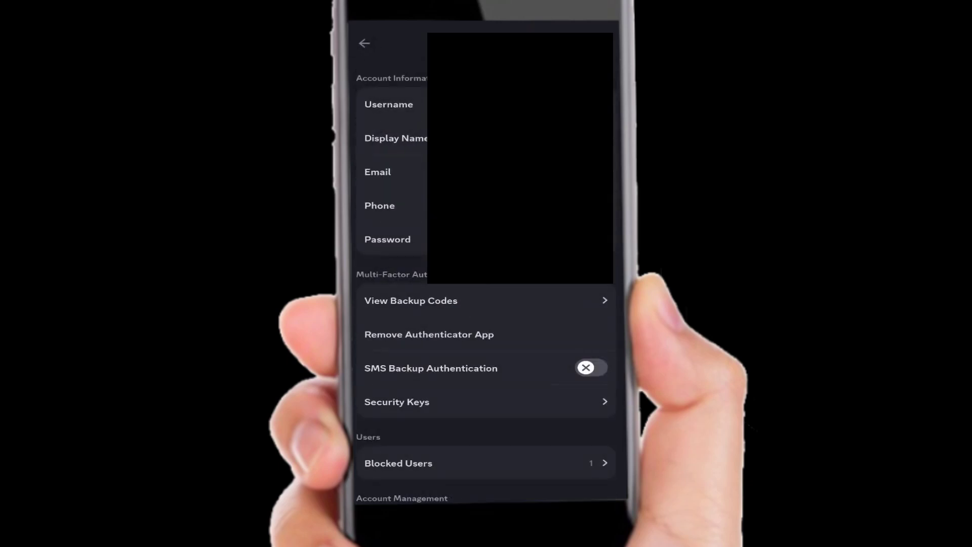
Step: Scroll down the Account settings to reveal Blocked Users and Account Management
scroll("down", 3)
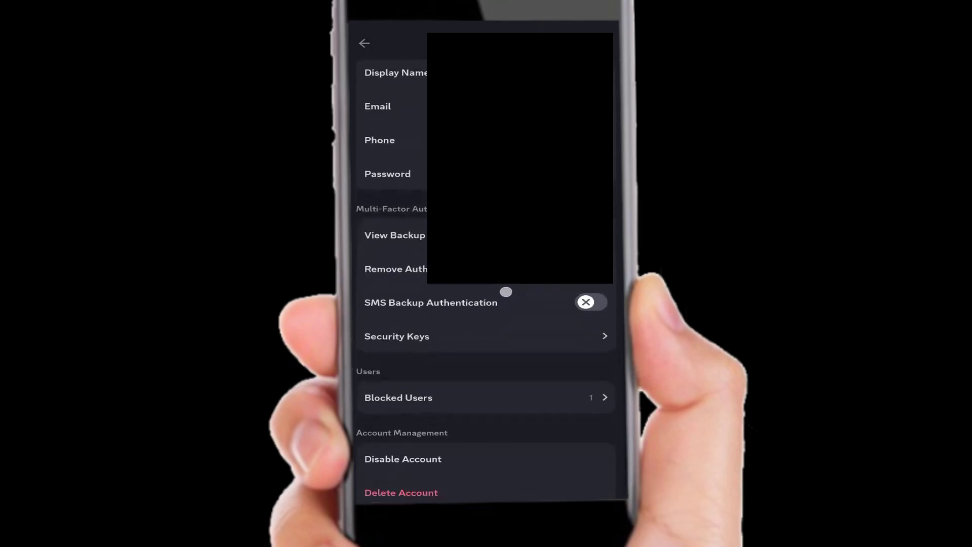